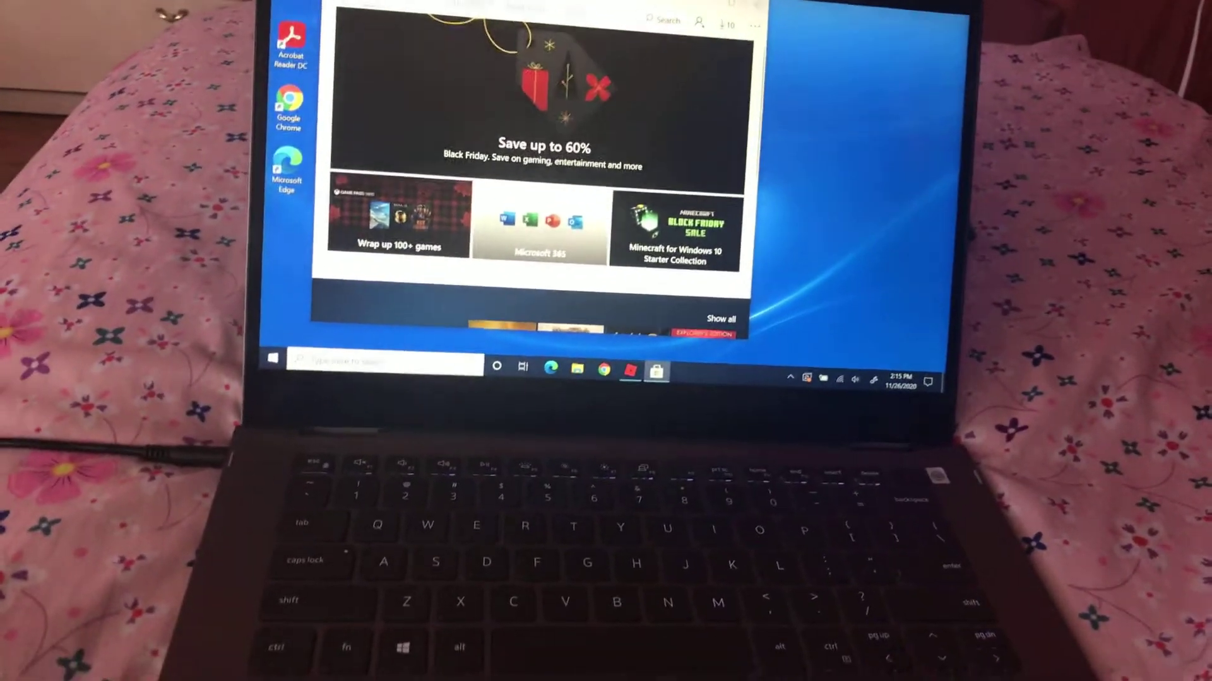
- Show the Windows search panel with recent apps over the Store's Black Friday page
left_click(273, 363)
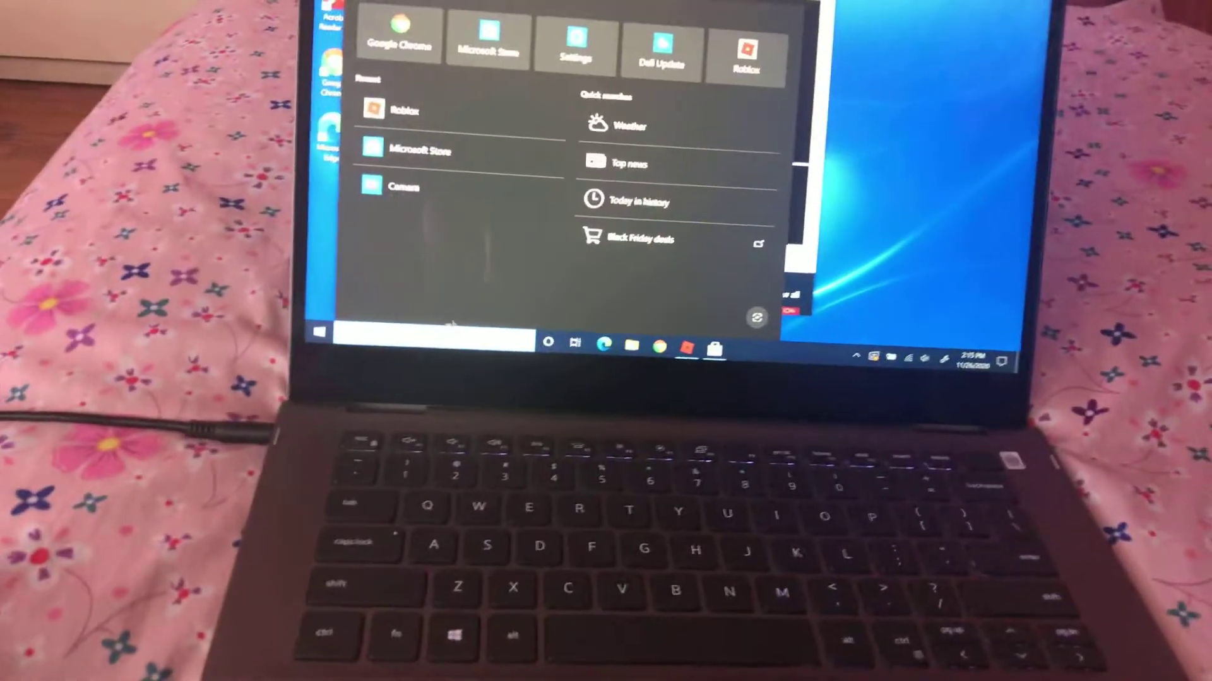